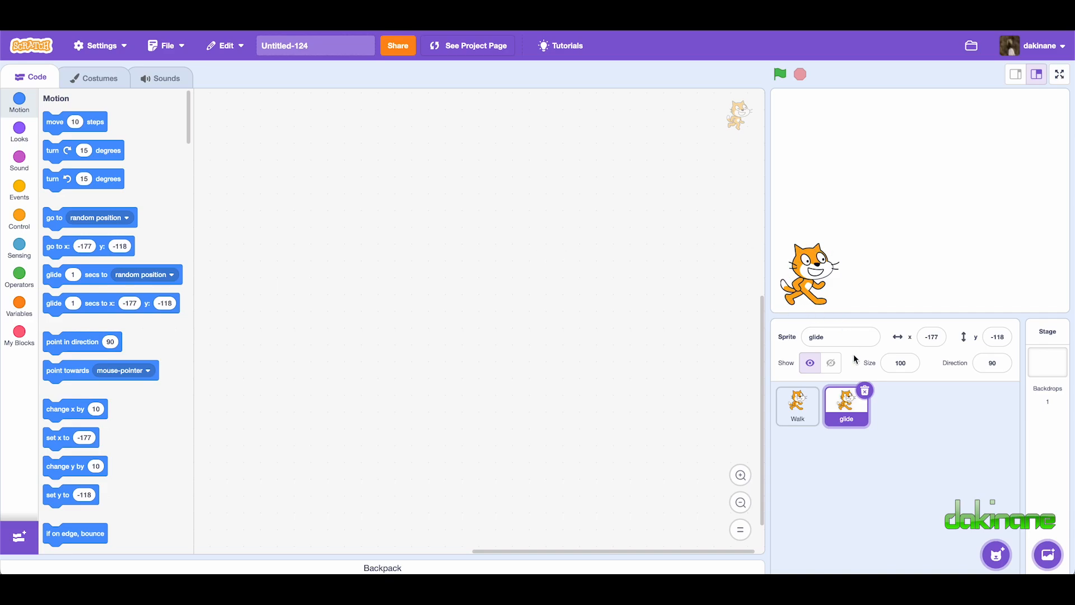
mouse_move(135, 323)
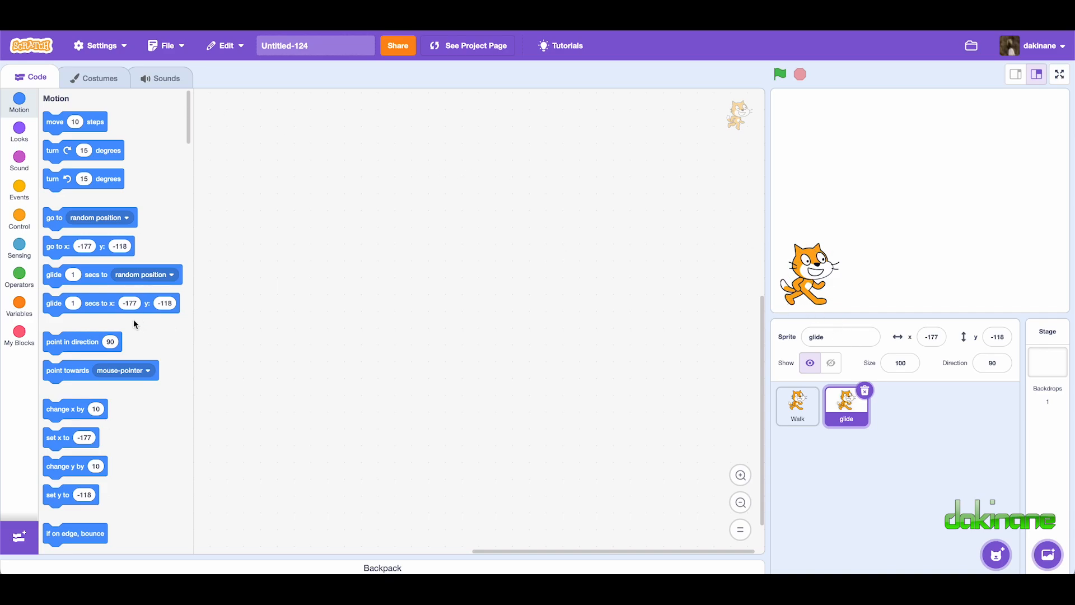
Start the glide sprite's script with a 'when green flag clicked' trigger from Events
left_click(19, 191)
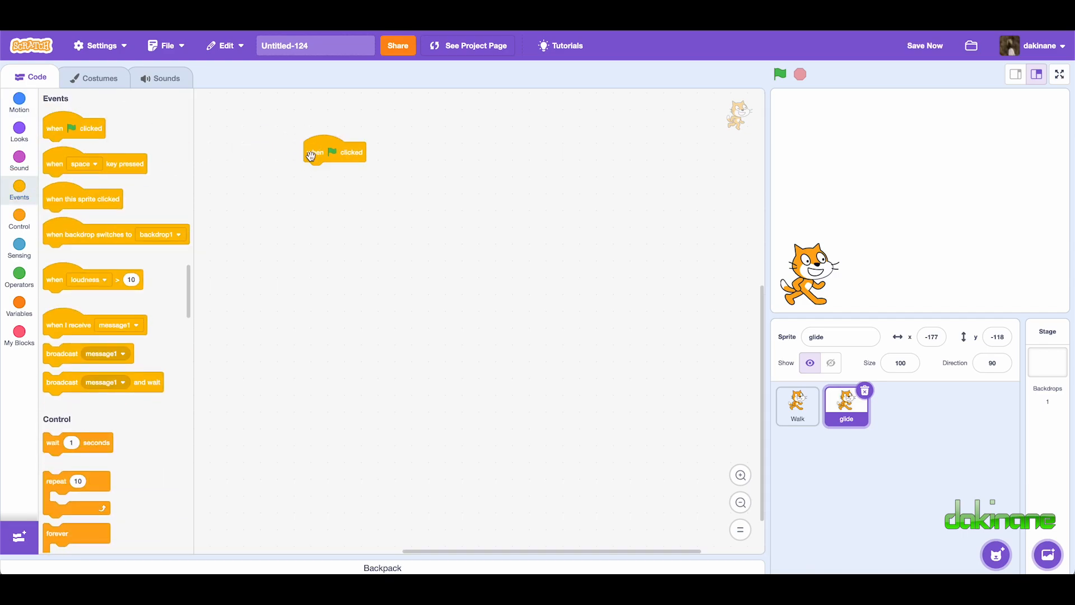
Attach 'go to x: -177 y: -118' from Motion beneath the green-flag trigger
left_click(19, 103)
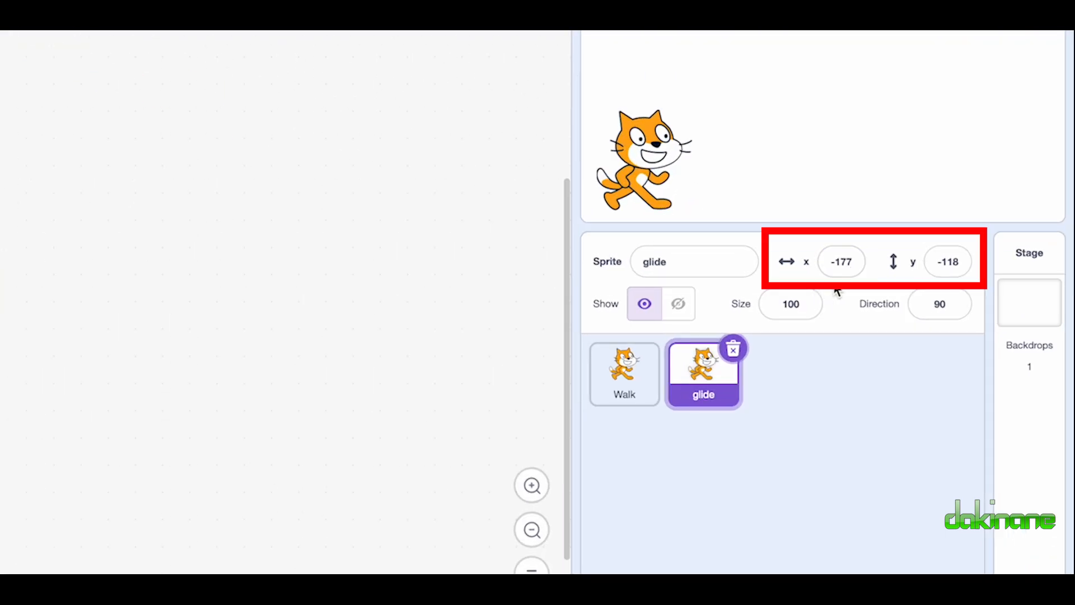
left_click(939, 304)
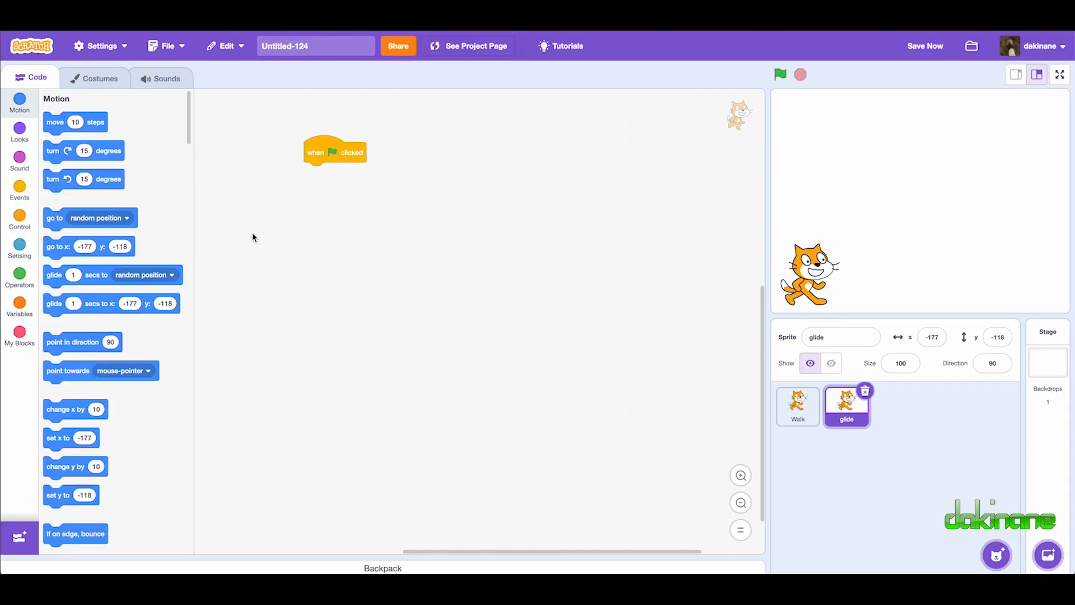
left_click_drag(90, 247, 479, 254)
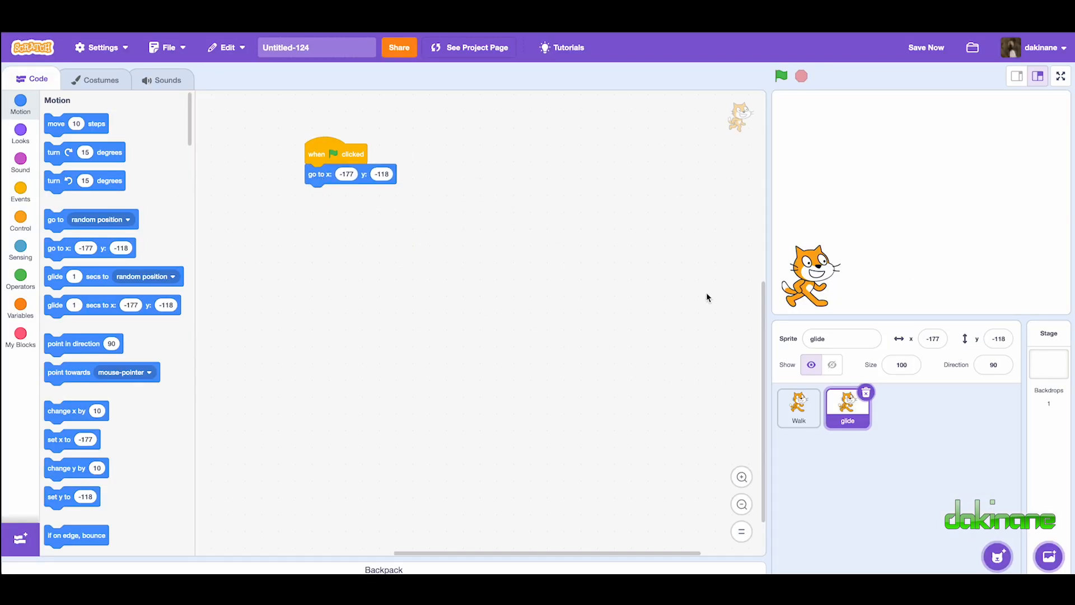
Add 'glide 3 secs to x: 189 y: -123' after the starting position, changing 1 to 3
left_click(832, 364)
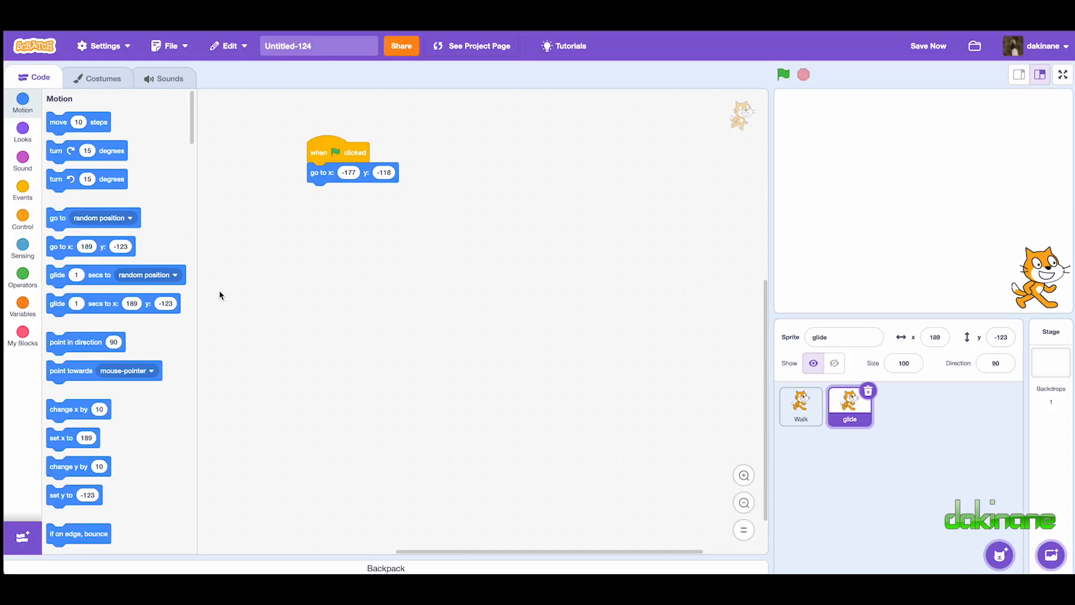
mouse_move(56, 303)
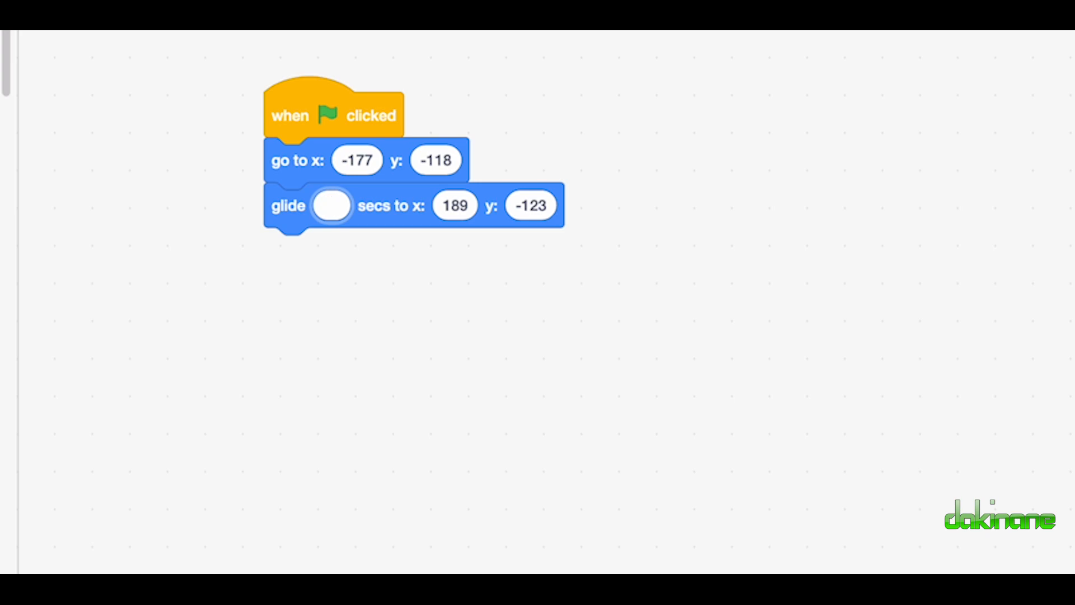
type("3")
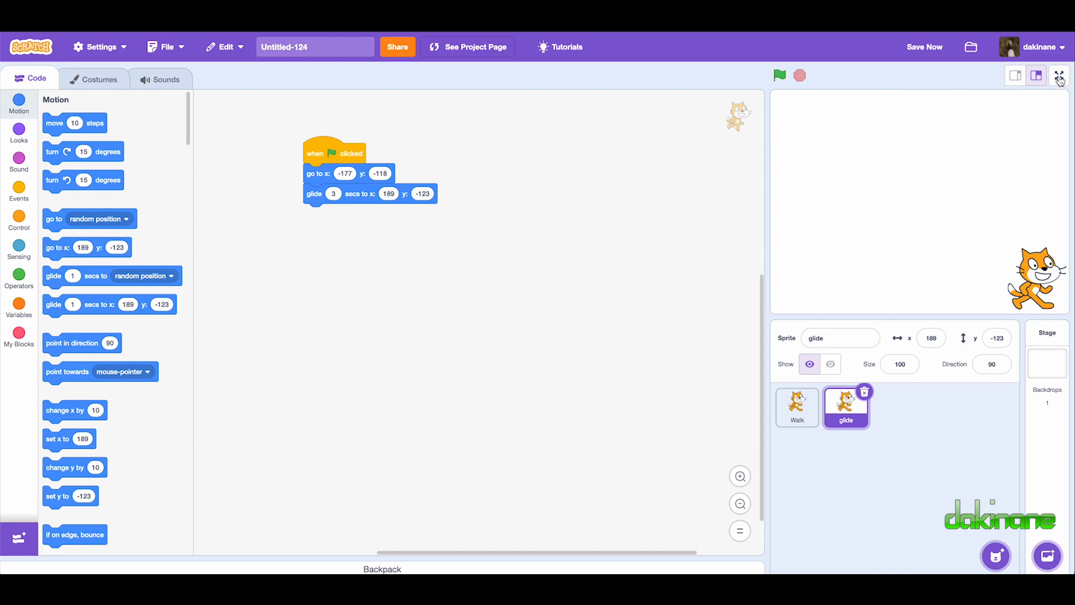
left_click(779, 75)
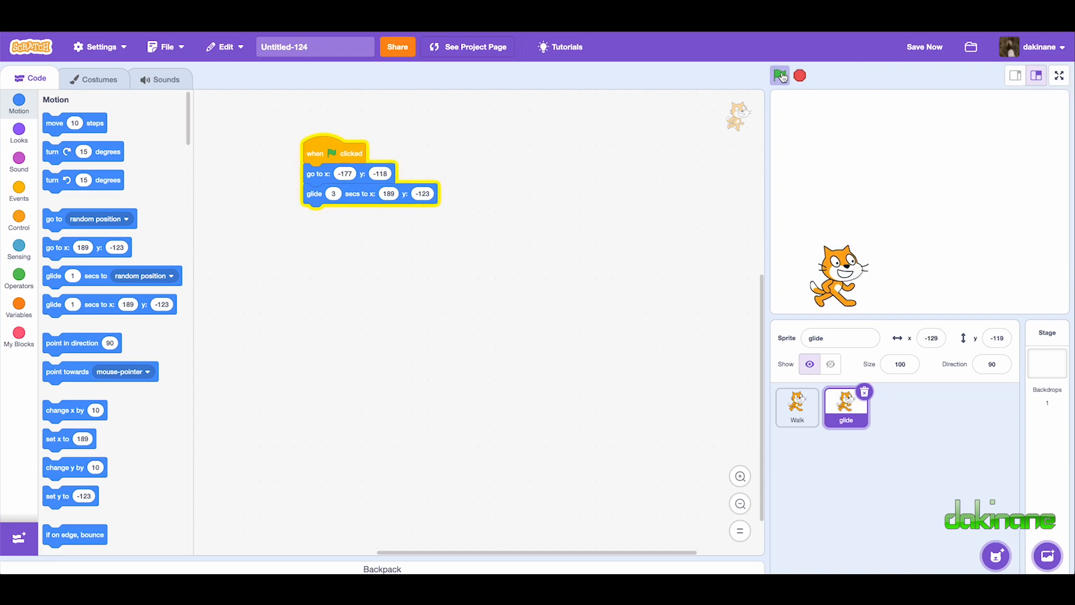
left_click(781, 75)
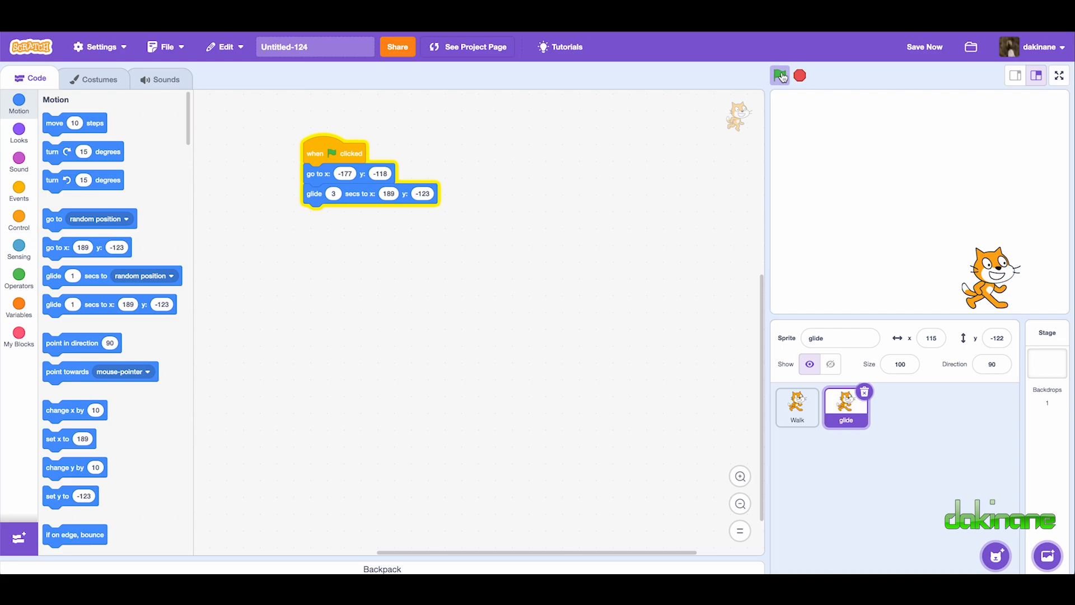
left_click(780, 75)
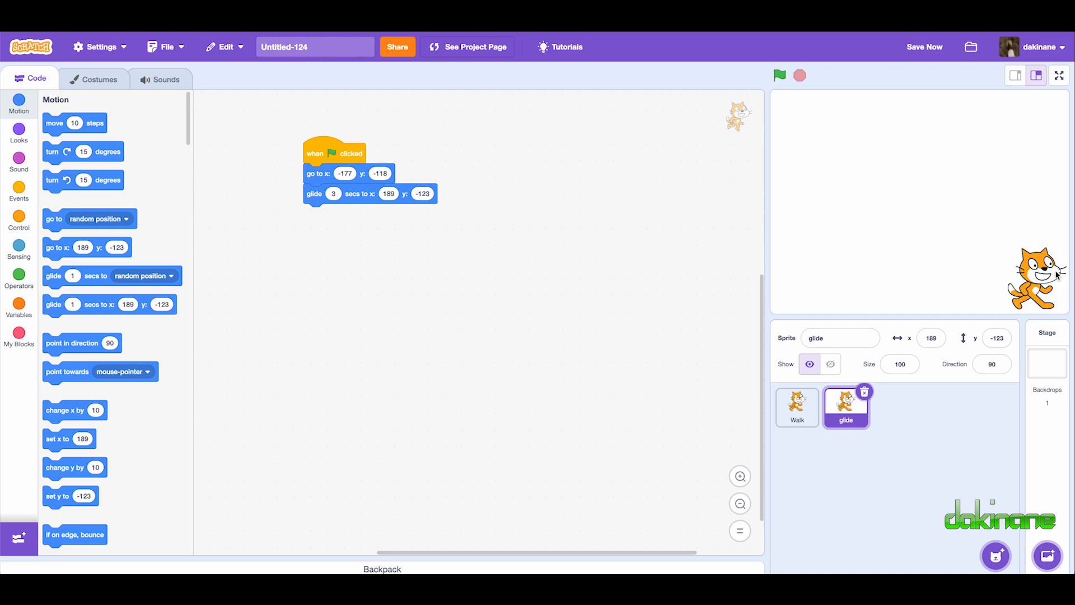
mouse_move(1058, 275)
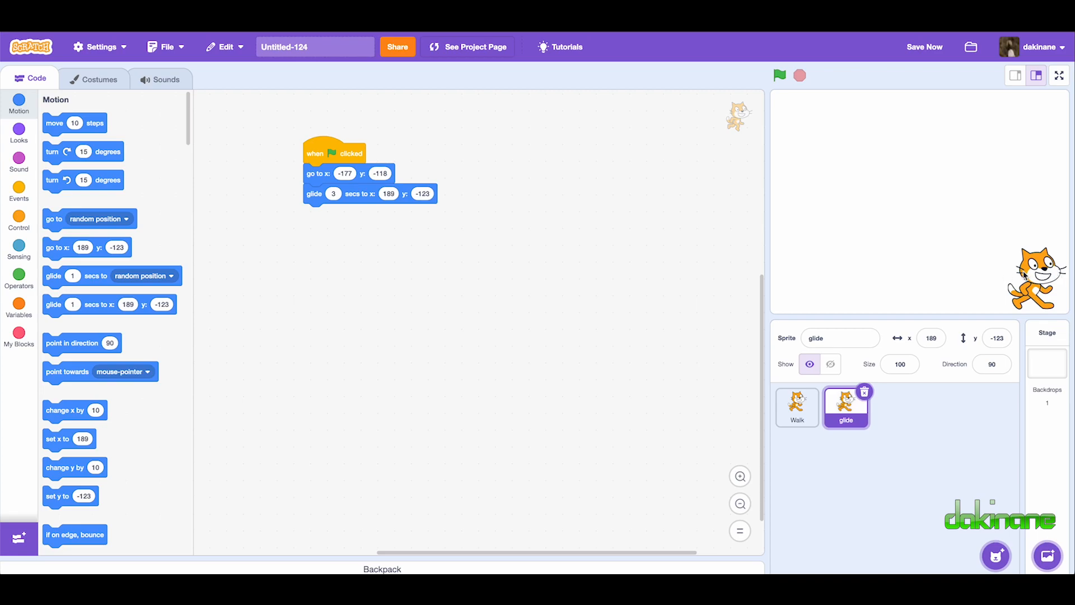